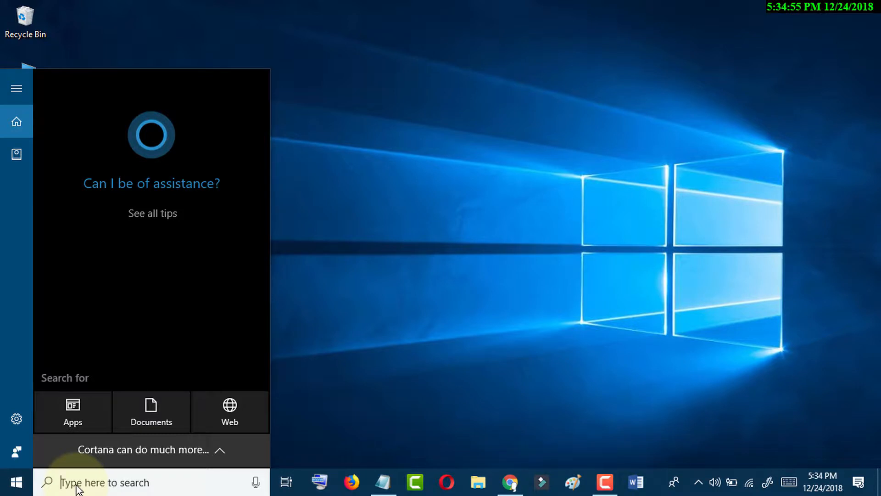
Search for regedit and launch it as administrator.
type("r")
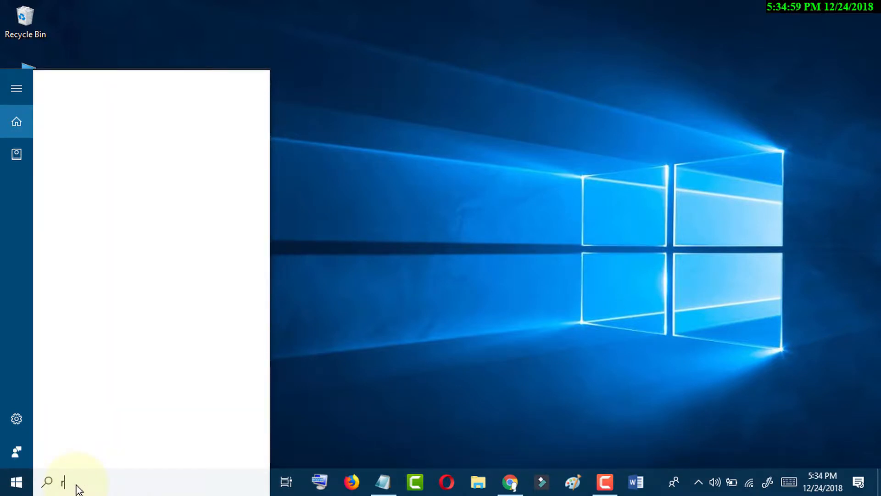
type("regedit")
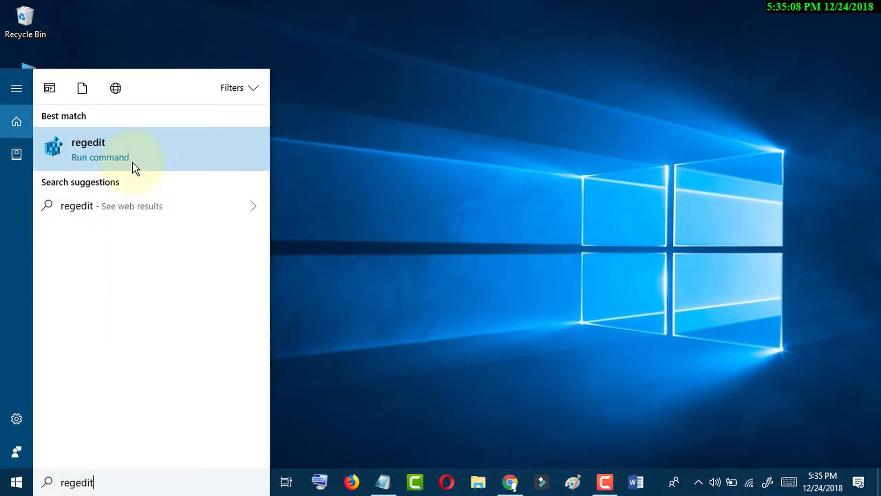
right_click(88, 149)
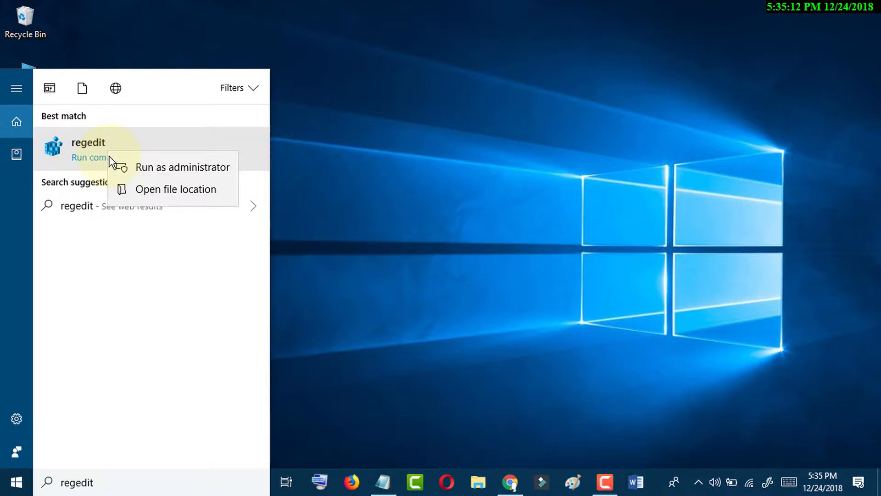
mouse_move(175, 176)
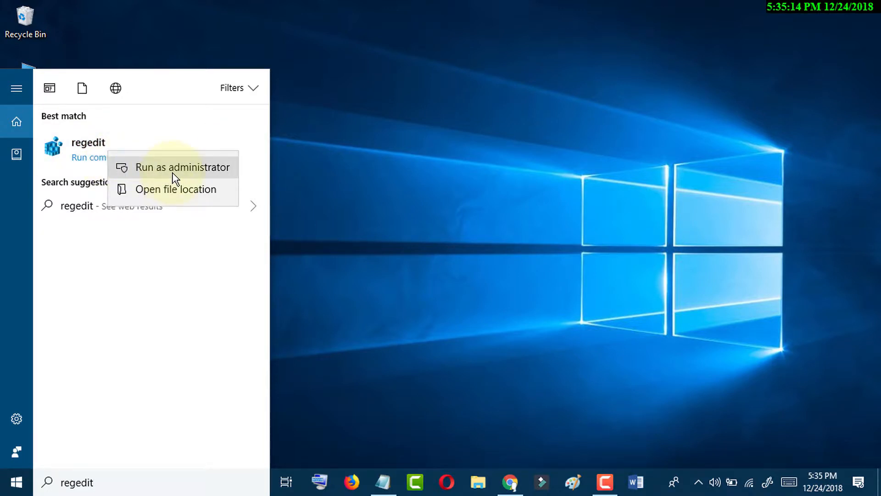
left_click(182, 167)
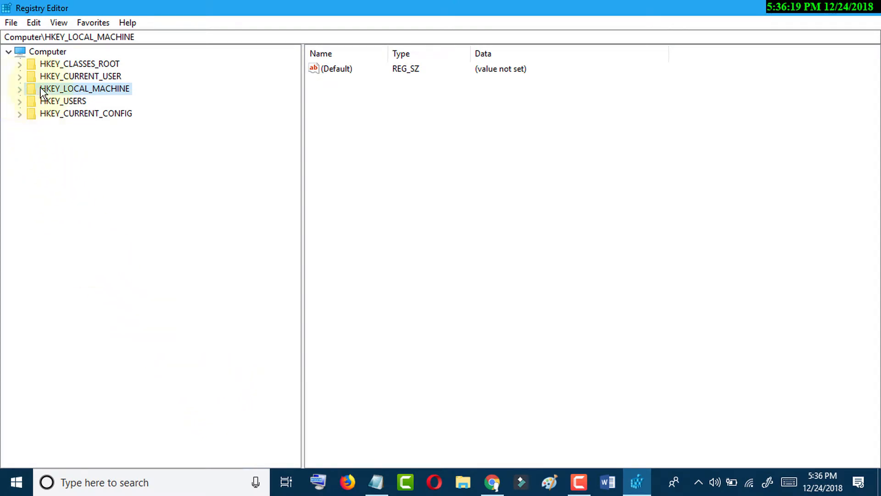
Expand HKEY_LOCAL_MACHINE, SOFTWARE and Microsoft, then scroll down through the Microsoft subkeys.
left_click(19, 88)
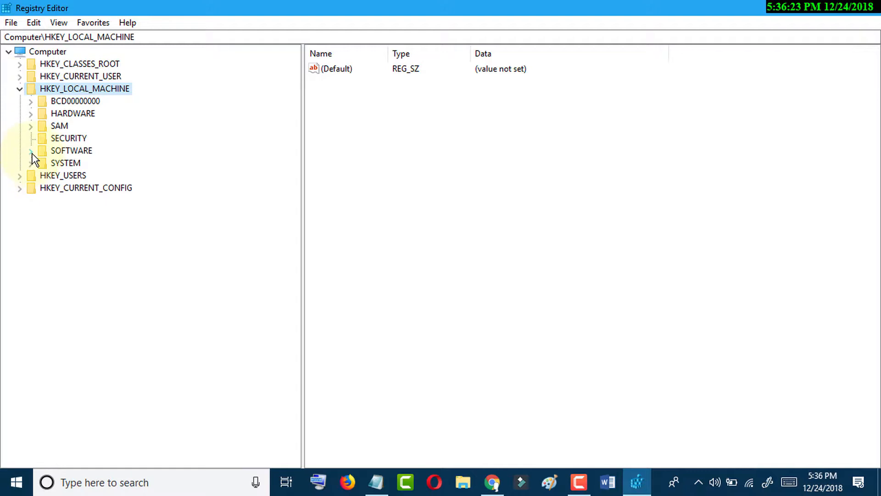
left_click(31, 151)
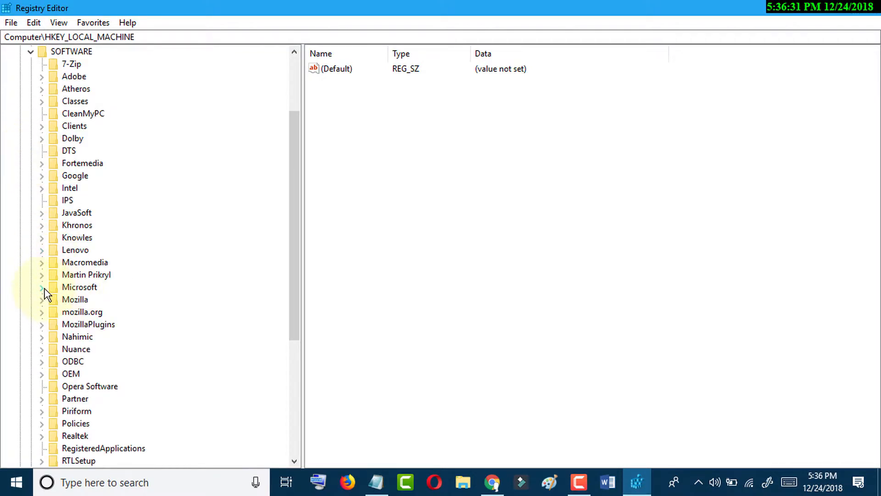
left_click(42, 286)
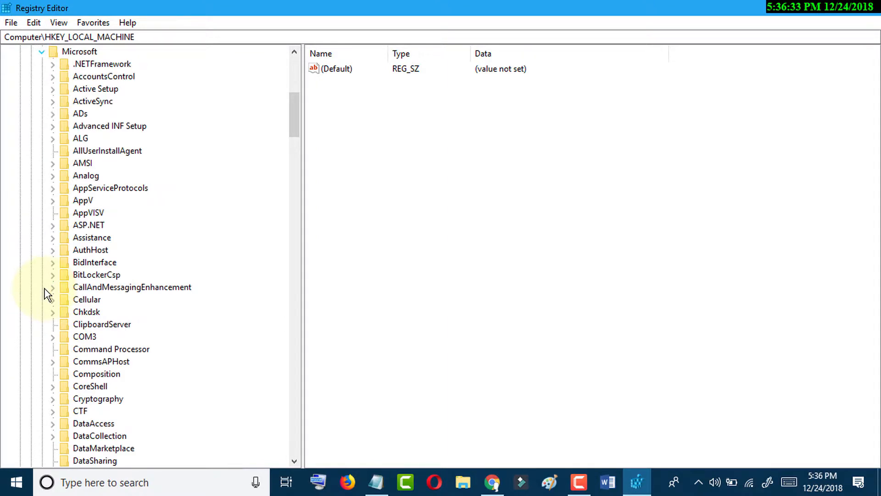
scroll("down", 3)
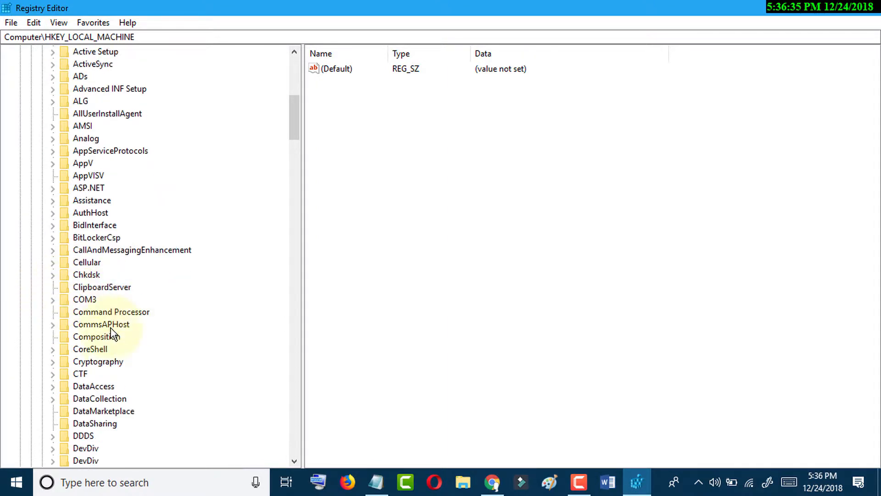
scroll("down", 3)
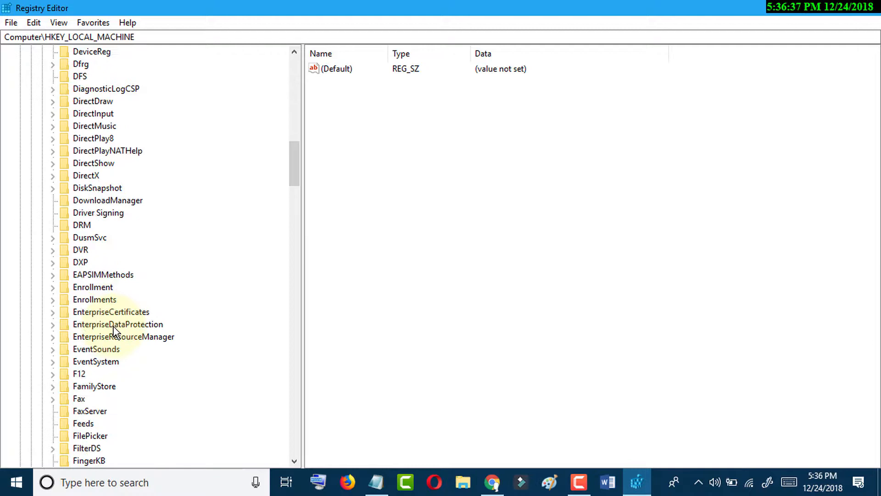
scroll("down", 3)
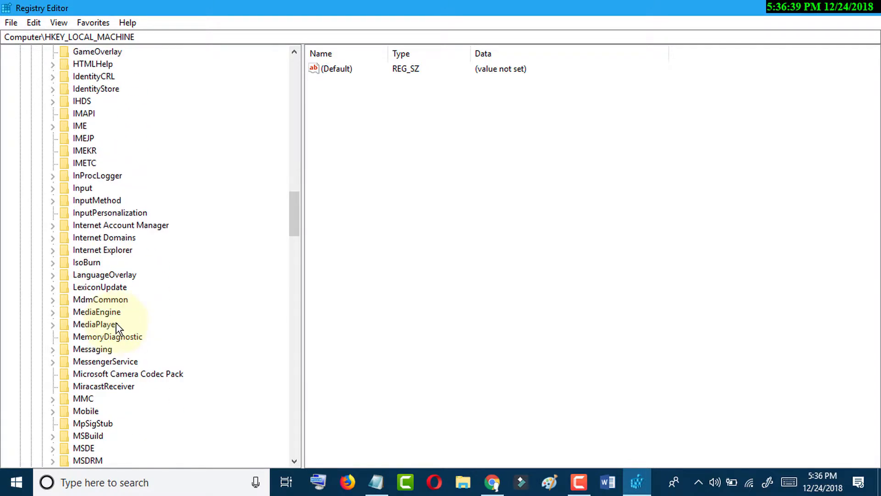
scroll("down", 3)
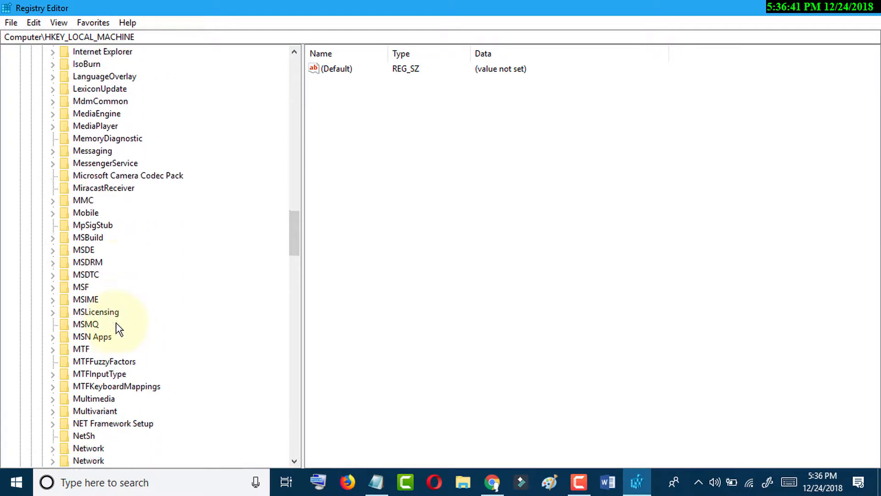
scroll("down", 3)
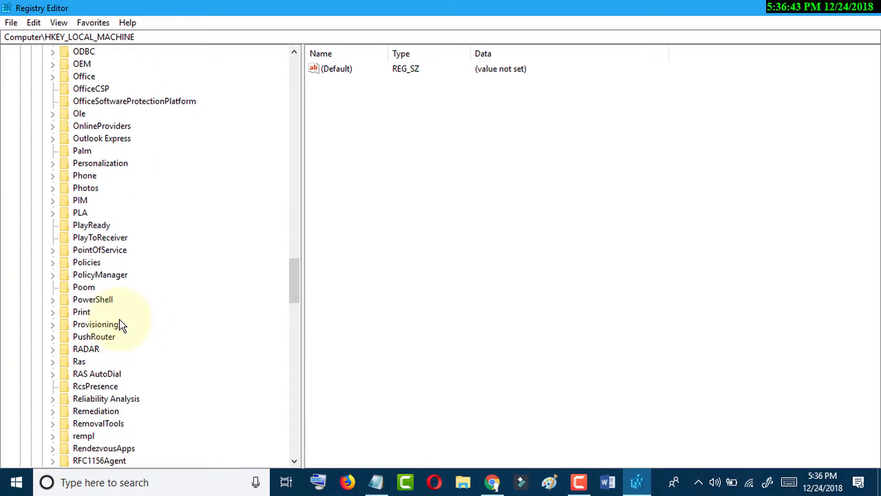
scroll("down", 3)
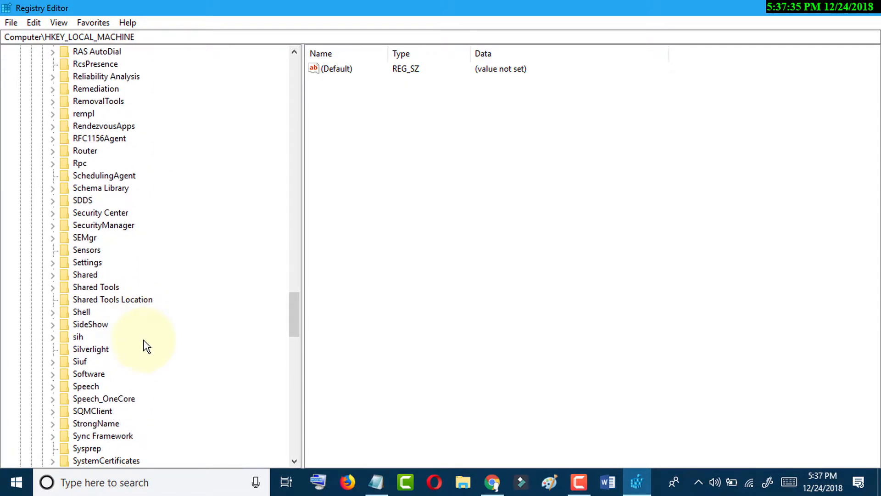
scroll("down", 3)
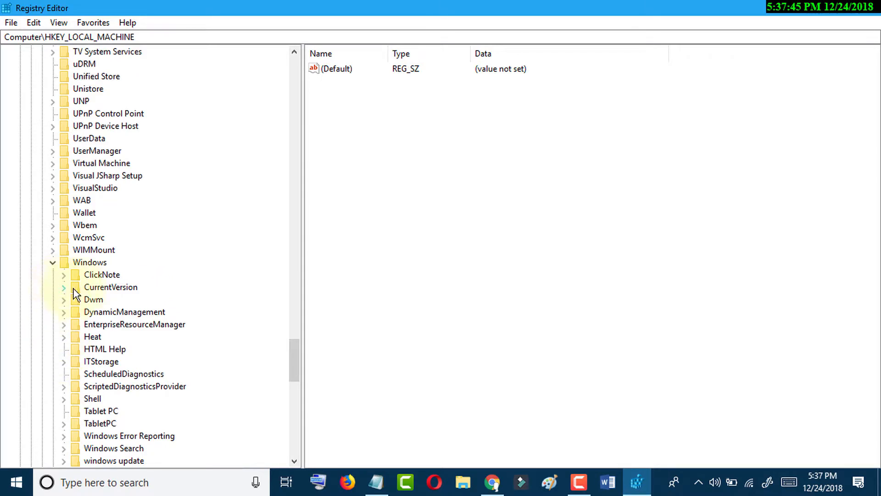
mouse_move(99, 293)
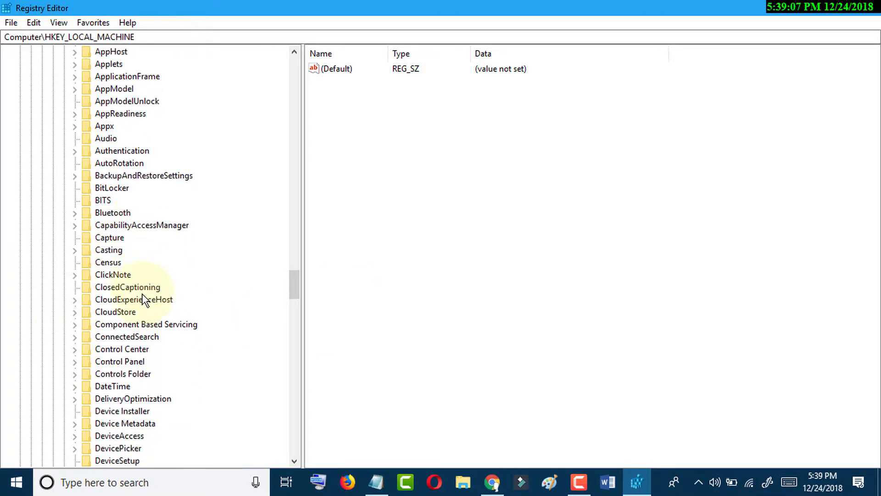
Expand Policies and select the System key to list values like EnableLUA.
scroll("down", 3)
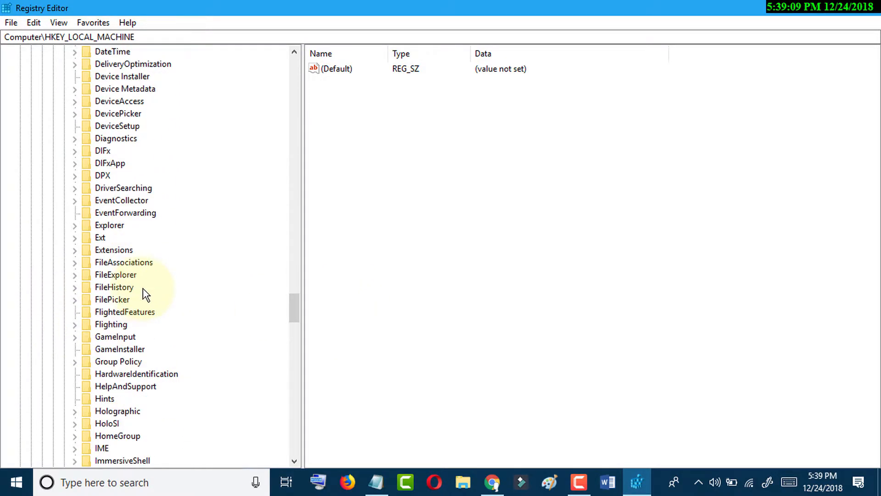
scroll("down", 3)
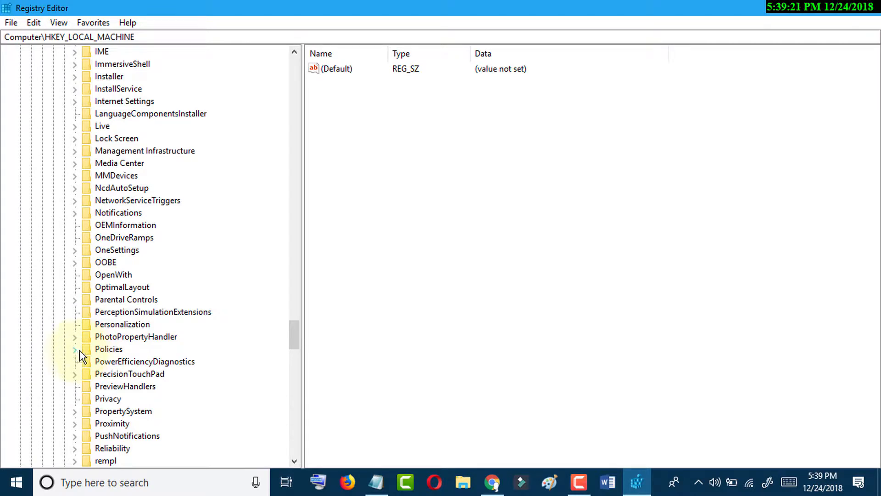
left_click(74, 348)
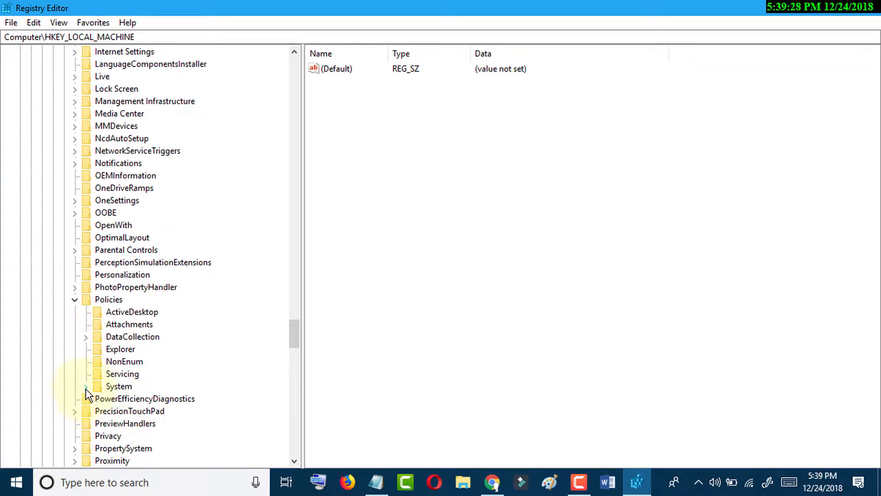
left_click(85, 386)
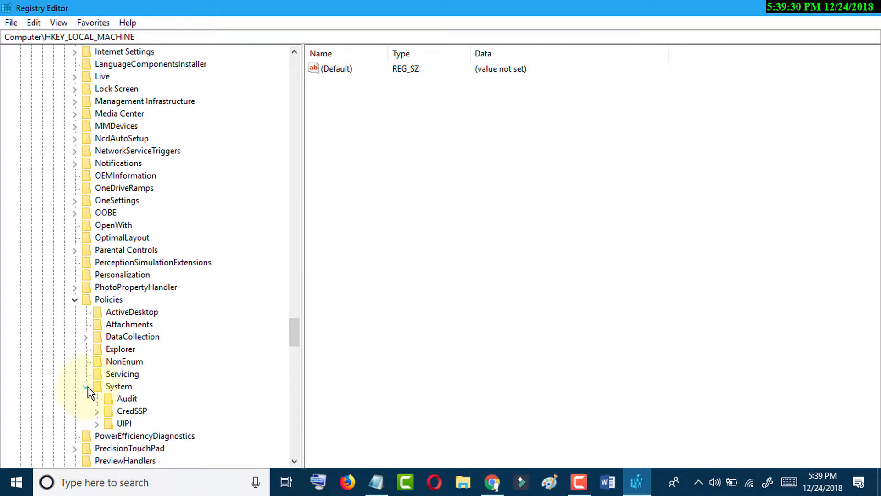
left_click(86, 386)
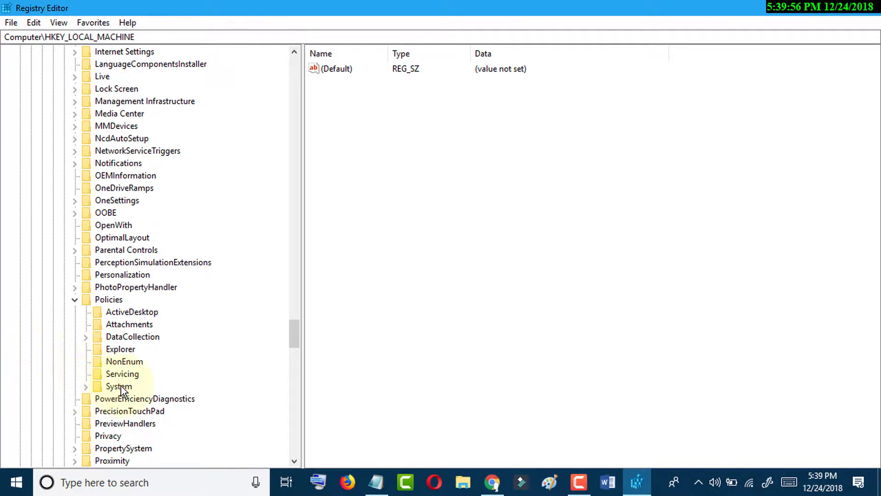
left_click(118, 386)
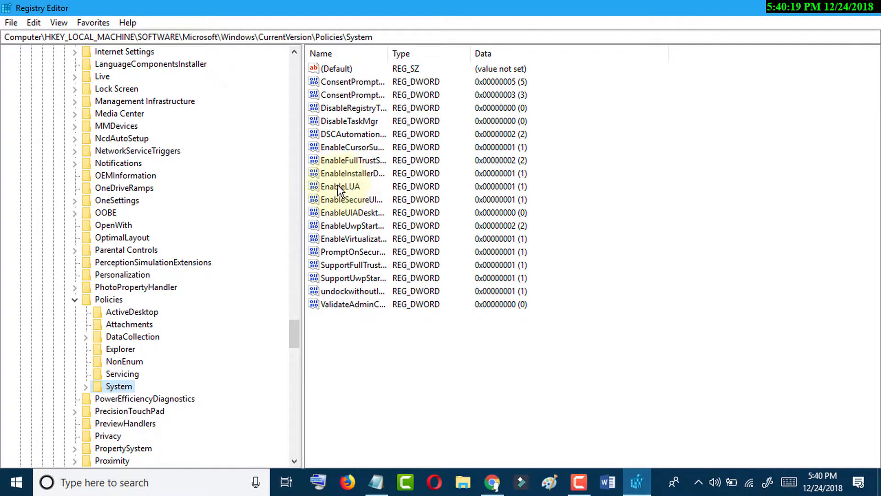
Modify EnableLUA, changing its value data from 1 to 0.
right_click(340, 186)
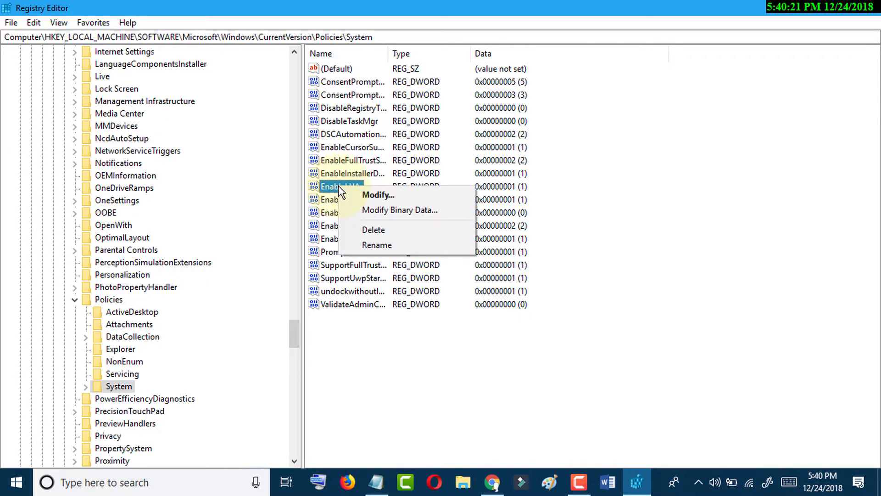
mouse_move(378, 195)
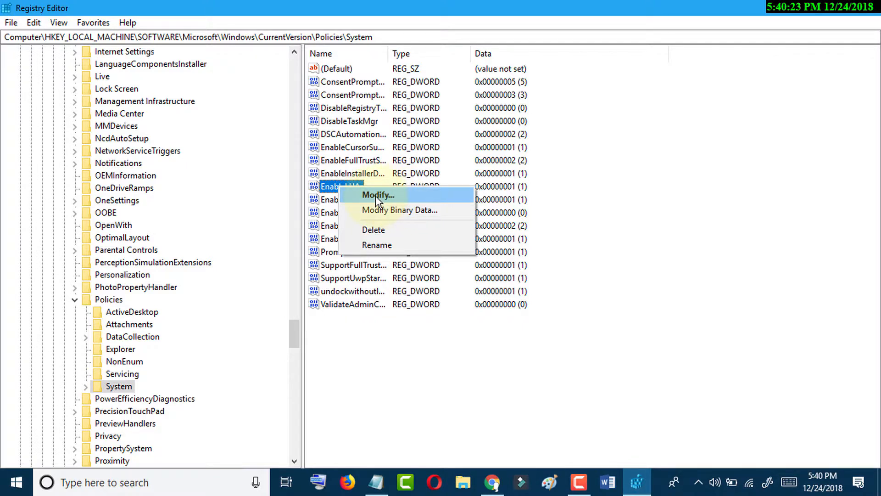
left_click(378, 195)
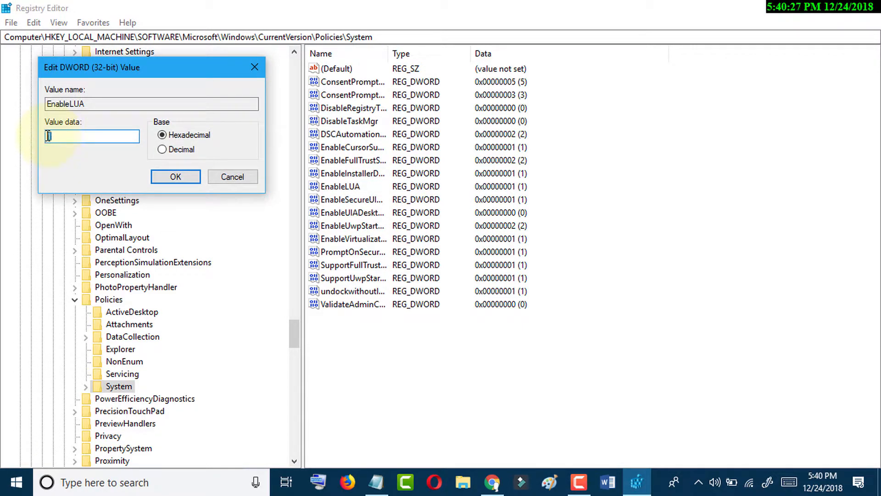
type("1")
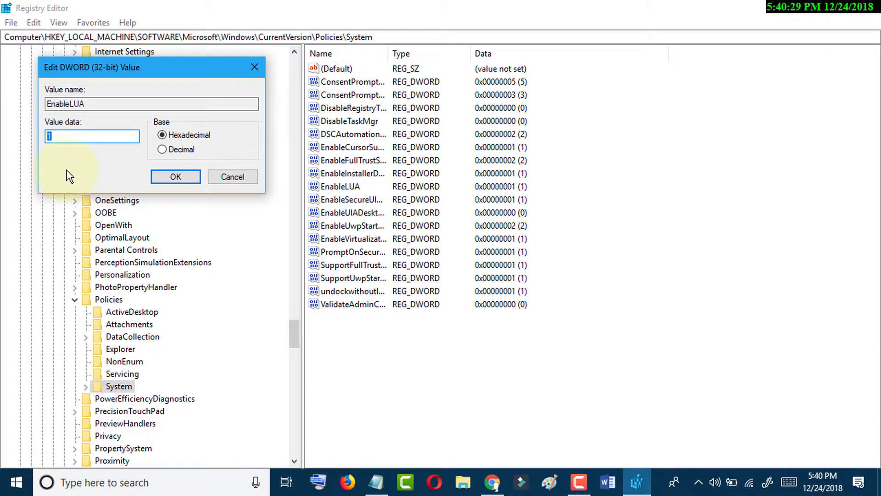
type("0")
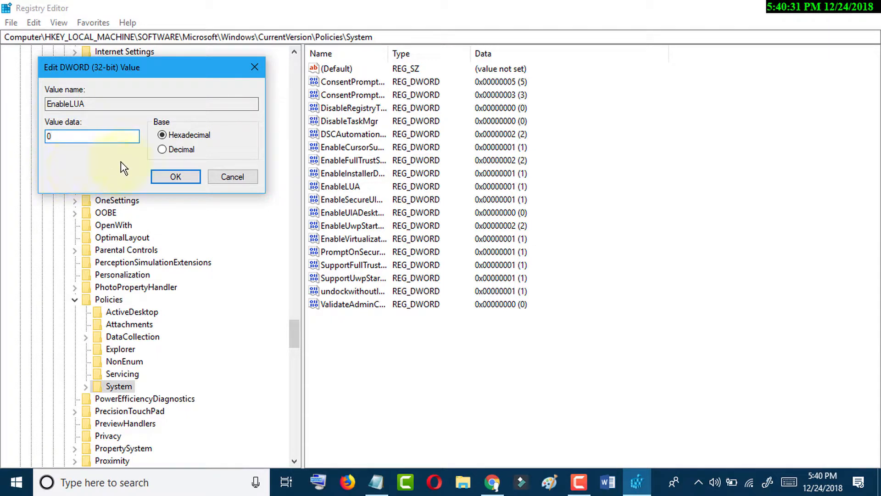
left_click(175, 176)
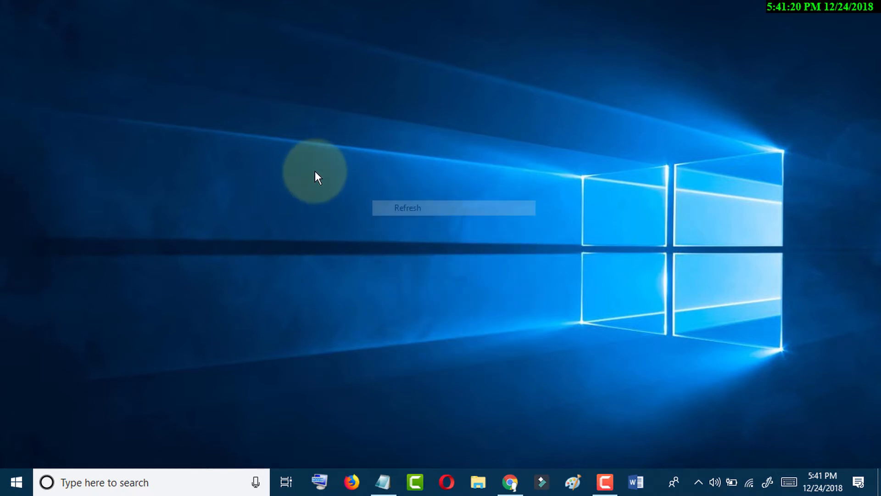
Refresh the desktop after closing Registry Editor.
left_click(408, 208)
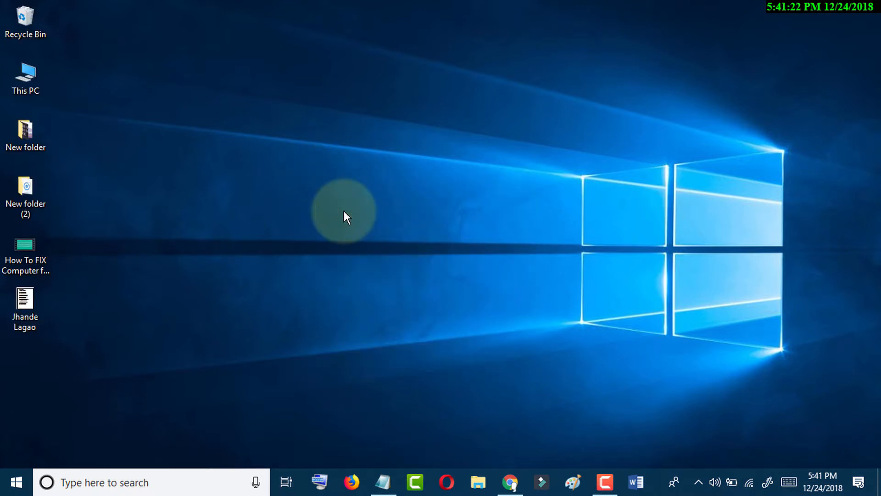